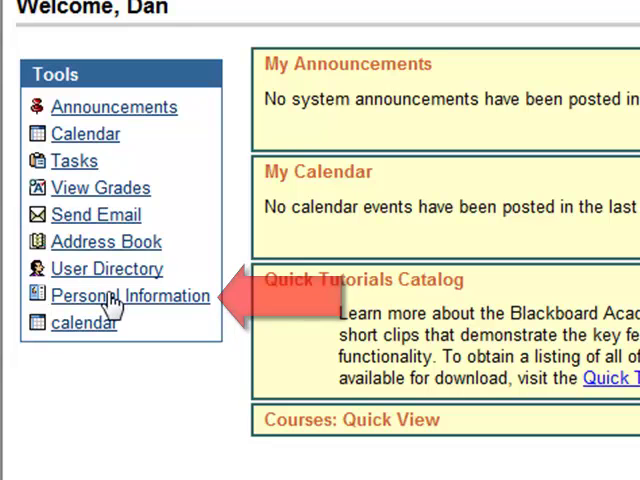
Open Personal Information from the Tools panel on the home page.
click(131, 295)
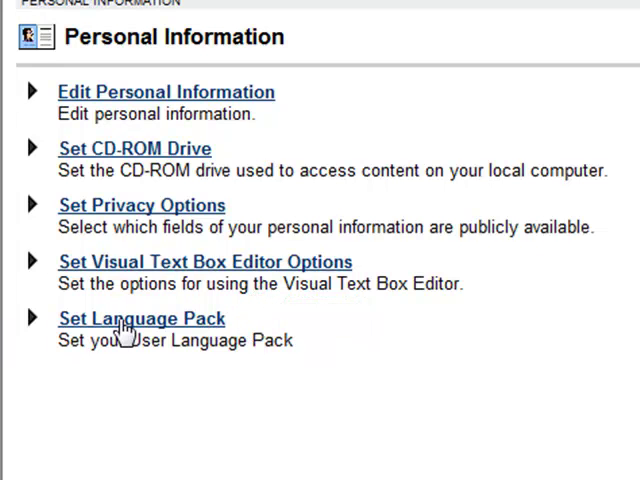
Open the Set Language Pack page, currently showing English (United States).
click(141, 318)
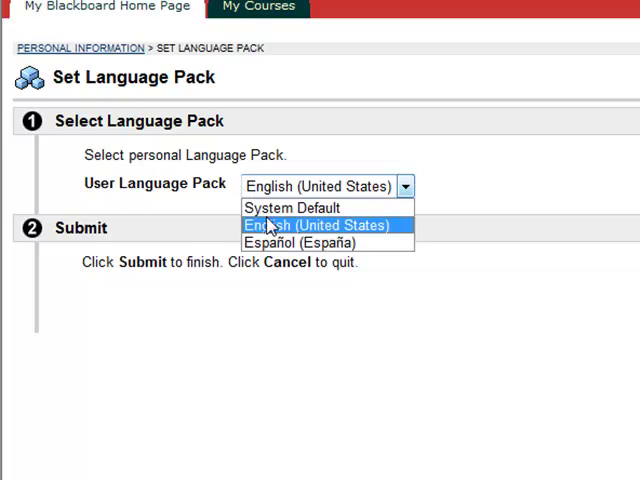
Select Español (España) as the user language pack and submit.
click(297, 243)
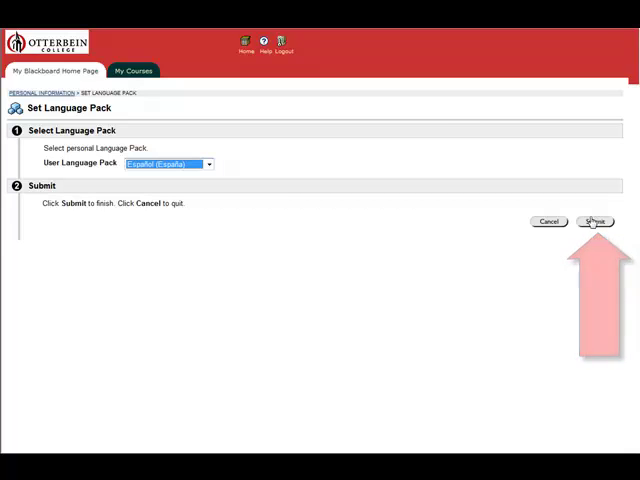
click(595, 221)
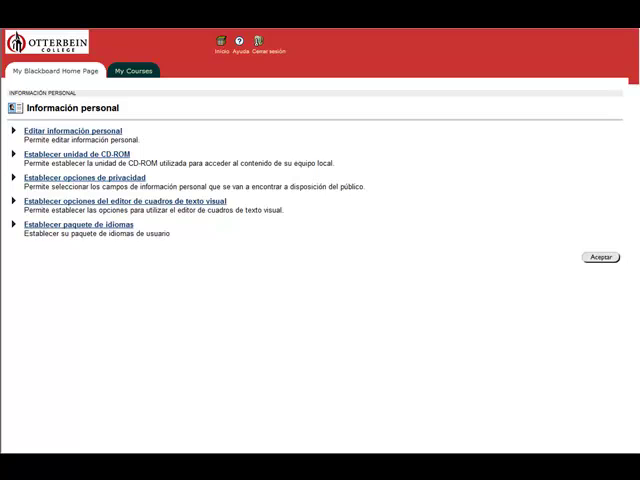
mouse_move(168, 234)
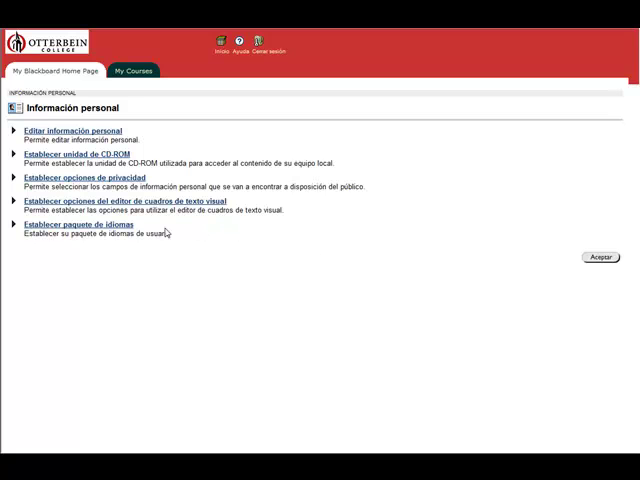
Set the language pack back to English (United States) via Establecer paquete de idiomas.
click(79, 225)
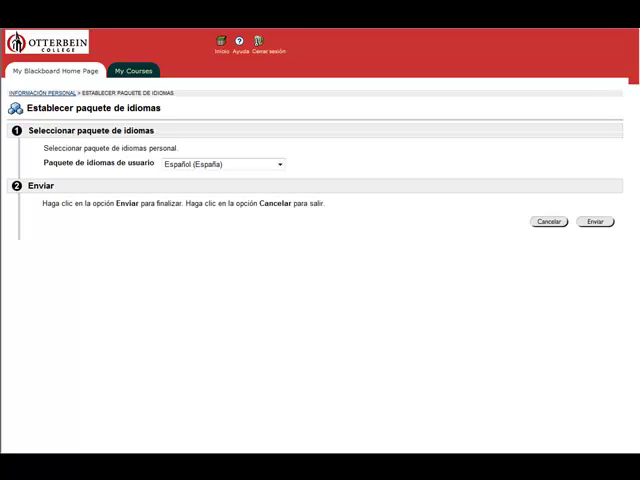
mouse_move(569, 207)
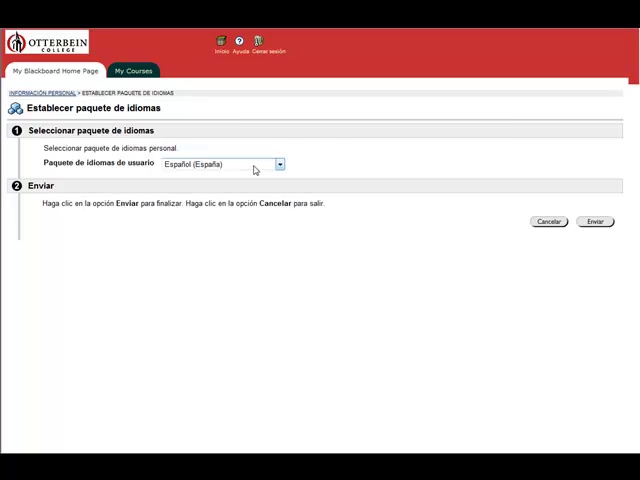
click(218, 164)
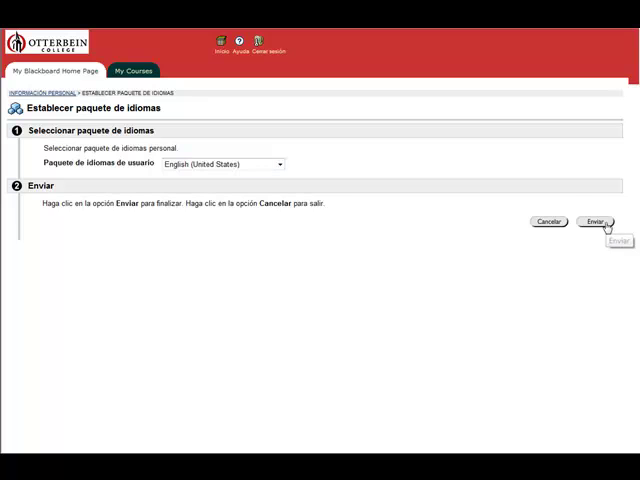
click(596, 221)
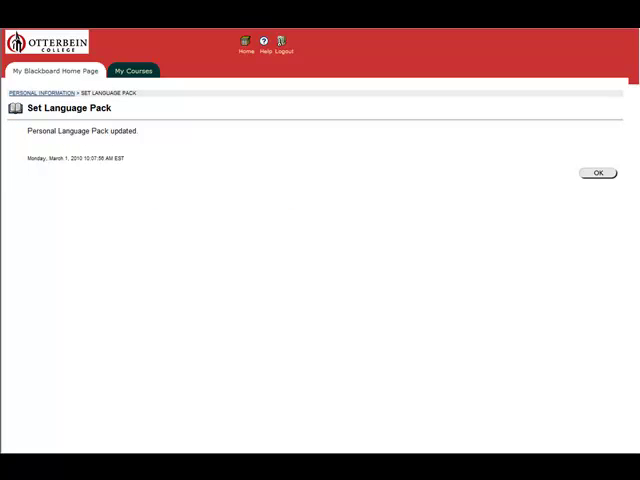